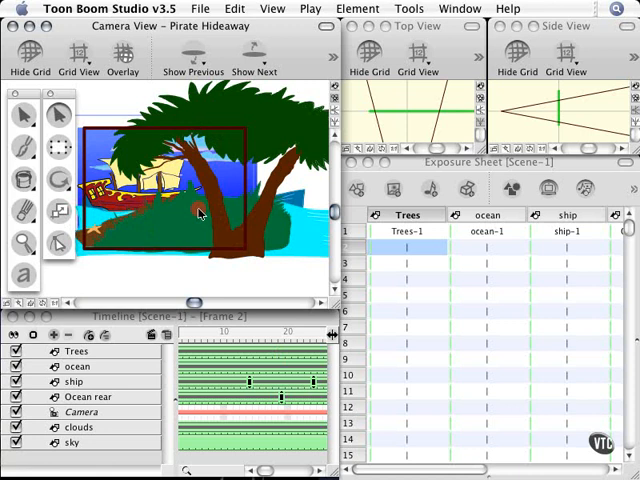
{"action": "mouse_move", "coordinate": [197, 203]}
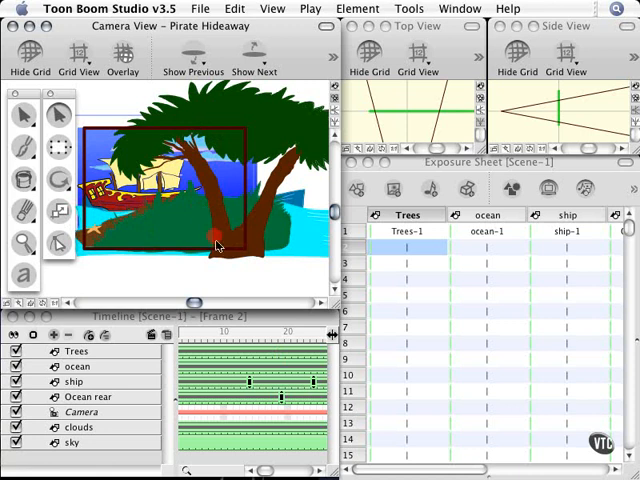
Scrub the Pirate Hideaway timeline playhead forward from frame 2 to frame 12.
{"action": "left_click", "coordinate": [187, 333]}
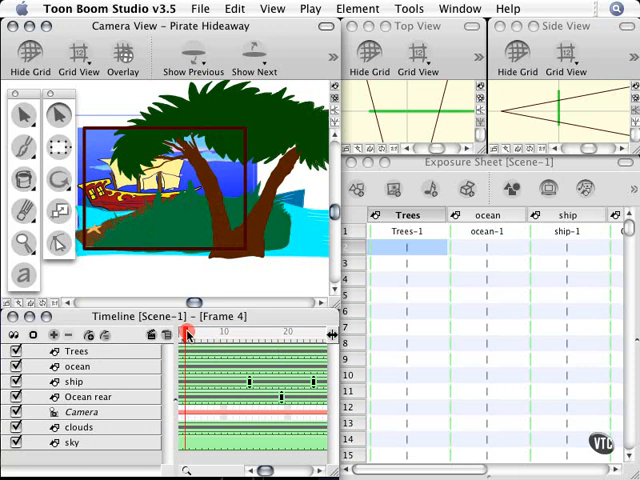
{"action": "left_click_drag", "start_coordinate": [186, 332], "coordinate": [250, 332]}
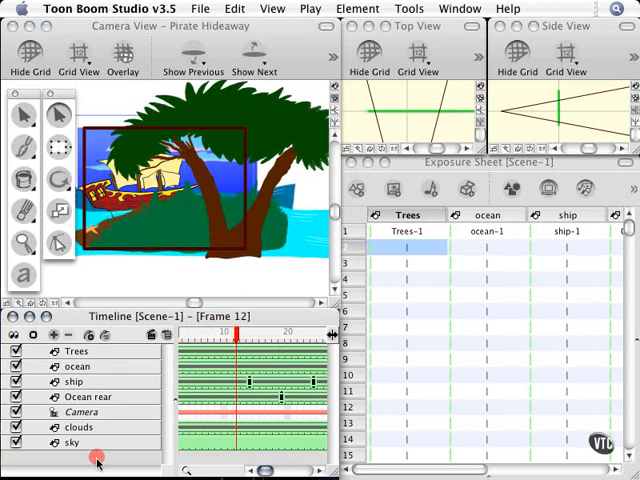
Advance the Timeline playhead one frame, from 12 to 13.
{"action": "left_click", "coordinate": [245, 333]}
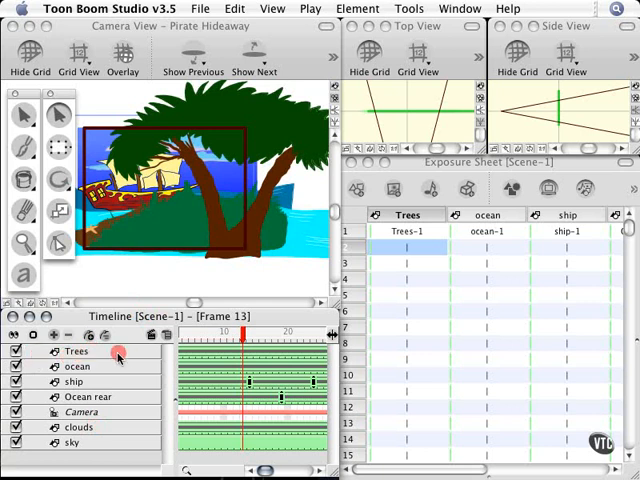
{"action": "mouse_move", "coordinate": [238, 232]}
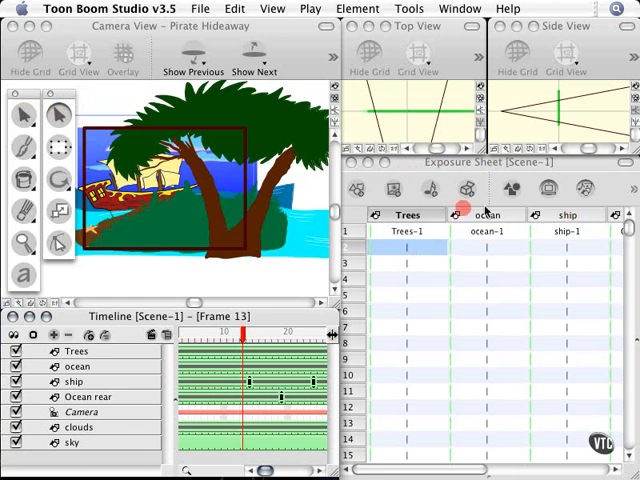
{"action": "left_click", "coordinate": [408, 231]}
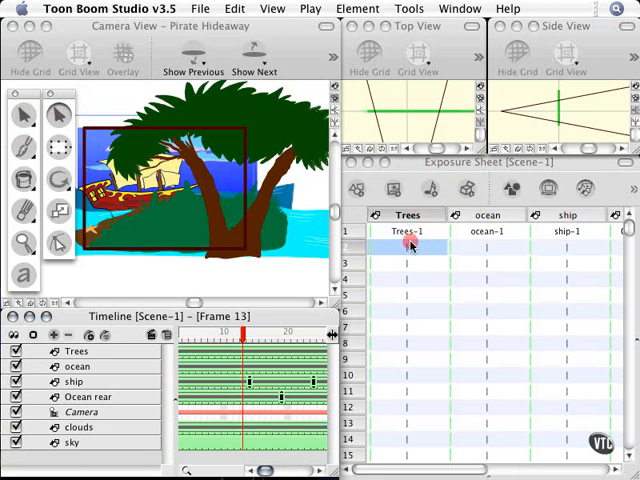
{"action": "mouse_move", "coordinate": [407, 325]}
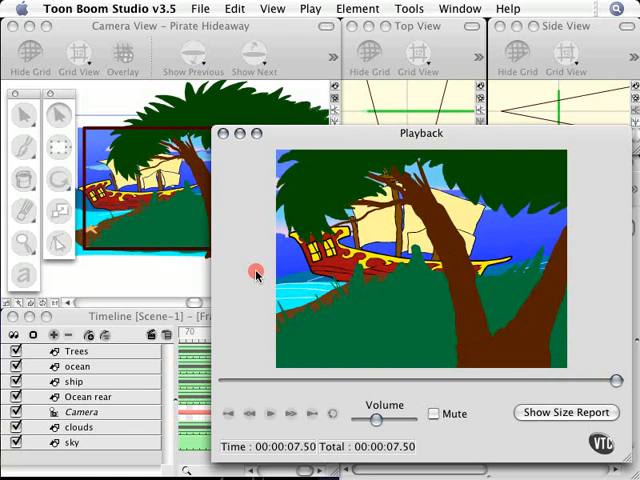
{"action": "mouse_move", "coordinate": [309, 139]}
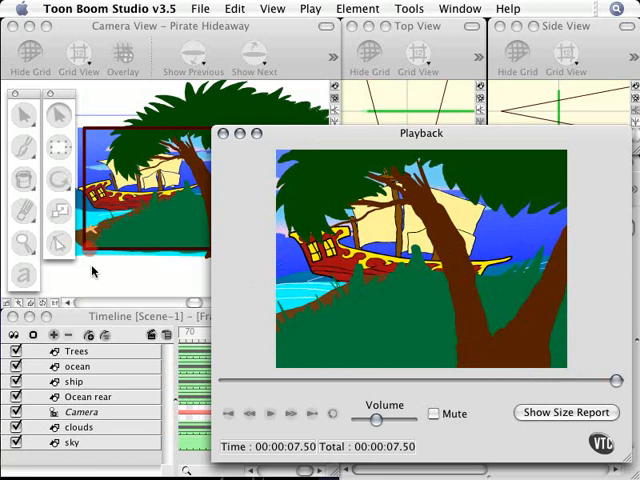
{"action": "left_click", "coordinate": [271, 413]}
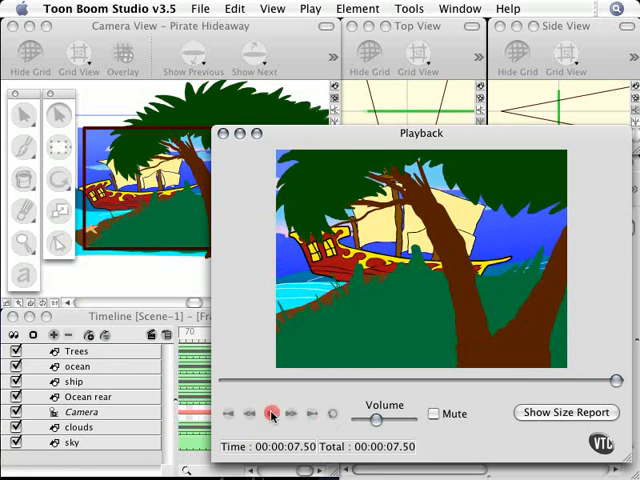
{"action": "left_click", "coordinate": [269, 413]}
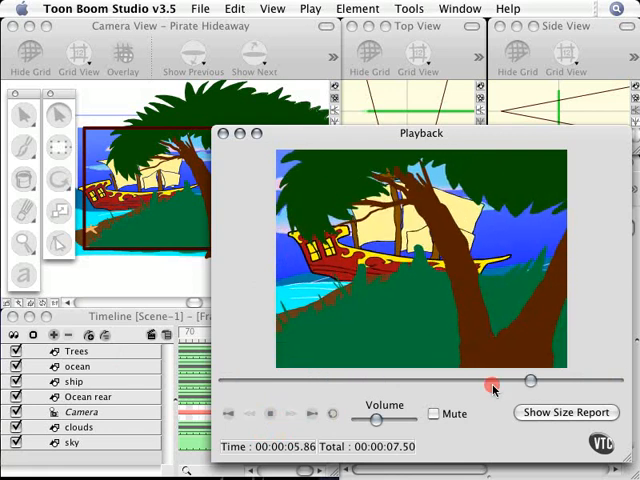
{"action": "left_click", "coordinate": [288, 413]}
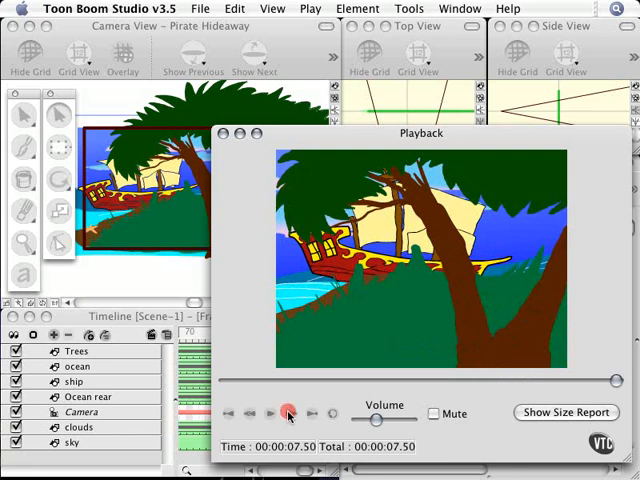
{"action": "left_click", "coordinate": [289, 413]}
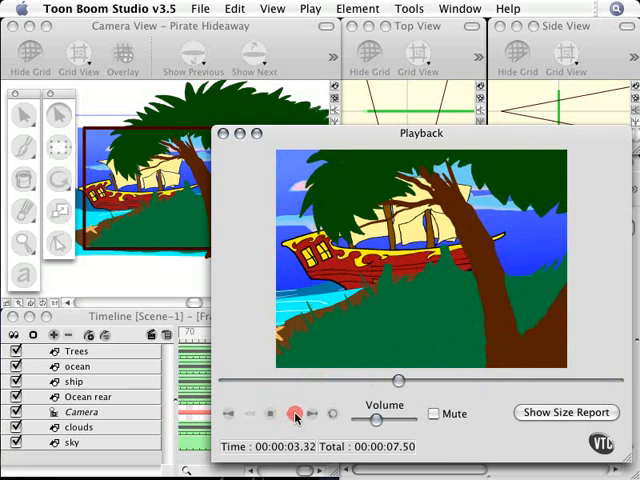
{"action": "left_click", "coordinate": [295, 413]}
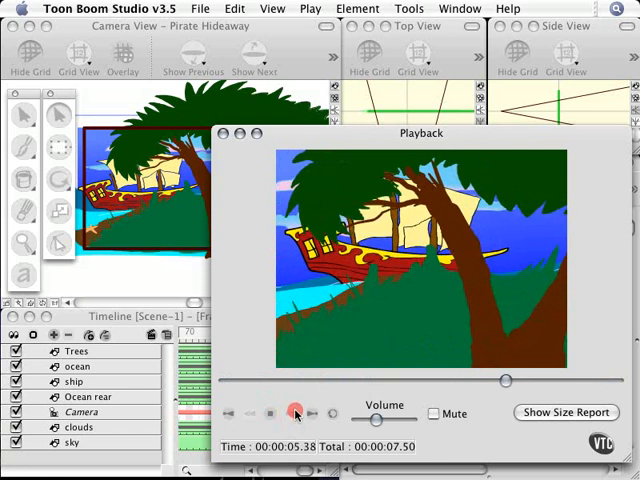
{"action": "left_click", "coordinate": [295, 413]}
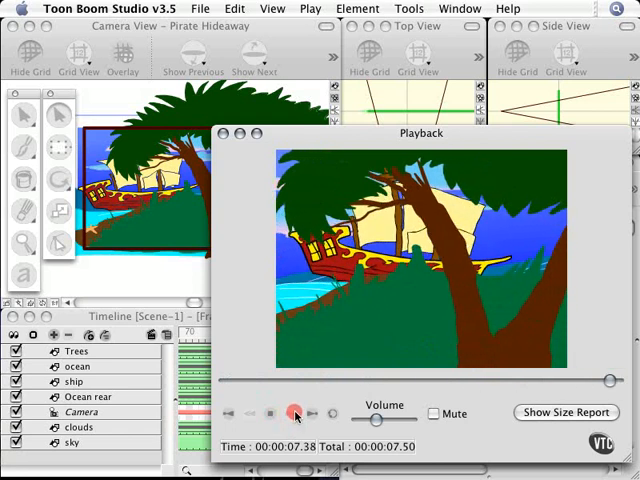
{"action": "left_click", "coordinate": [291, 413]}
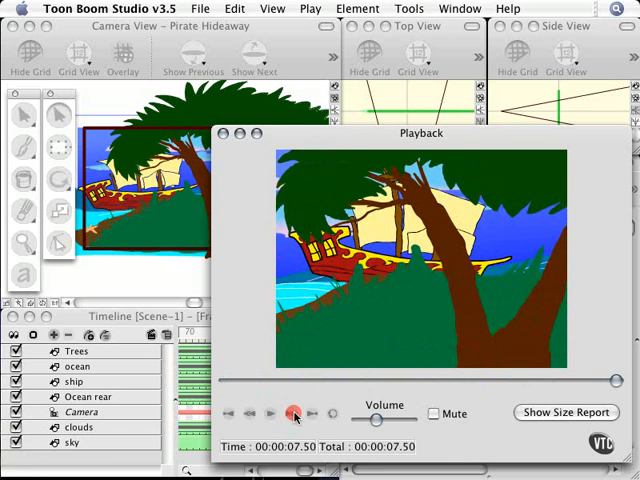